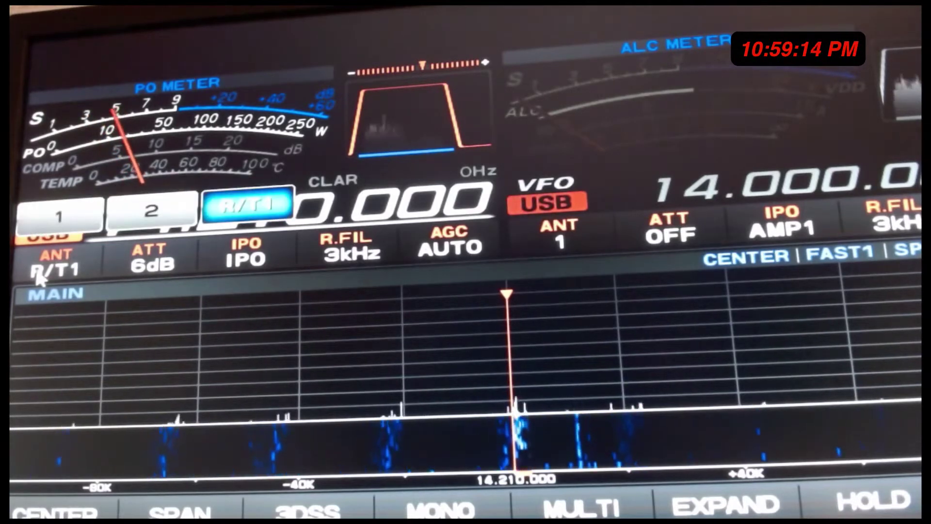
Step: Switch the main receiver's ANT from R/T1 to antenna 2 for the 14.210 MHz signal
left_click(59, 219)
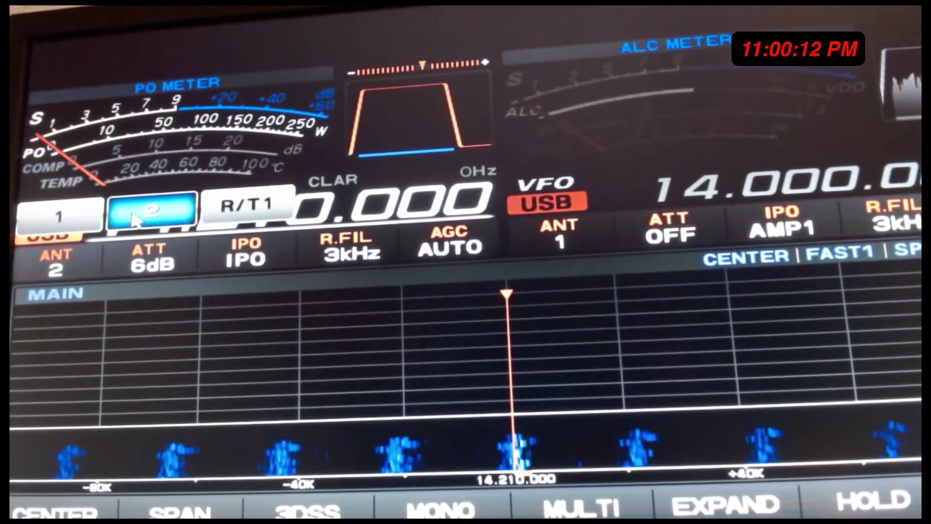
Step: Return the main receiver to antenna 1 and bring up the ATT level choices
left_click(58, 217)
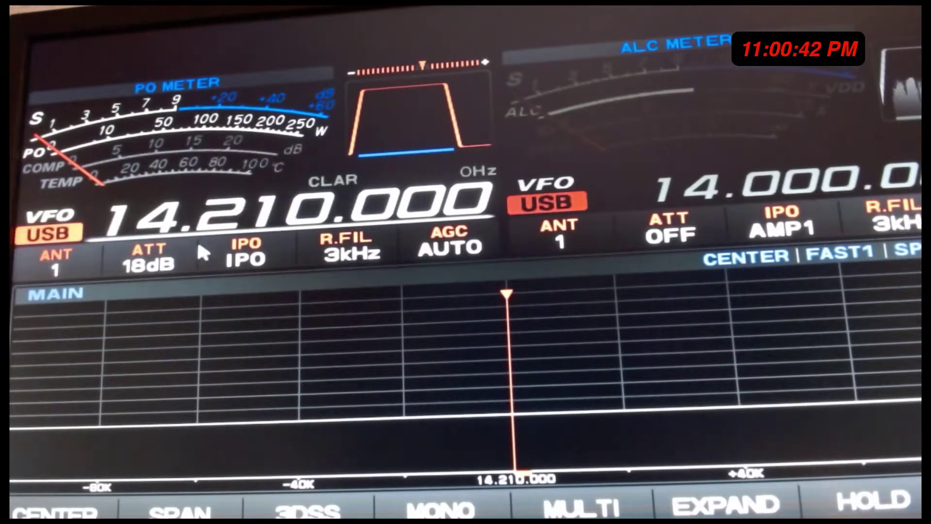
left_click(147, 258)
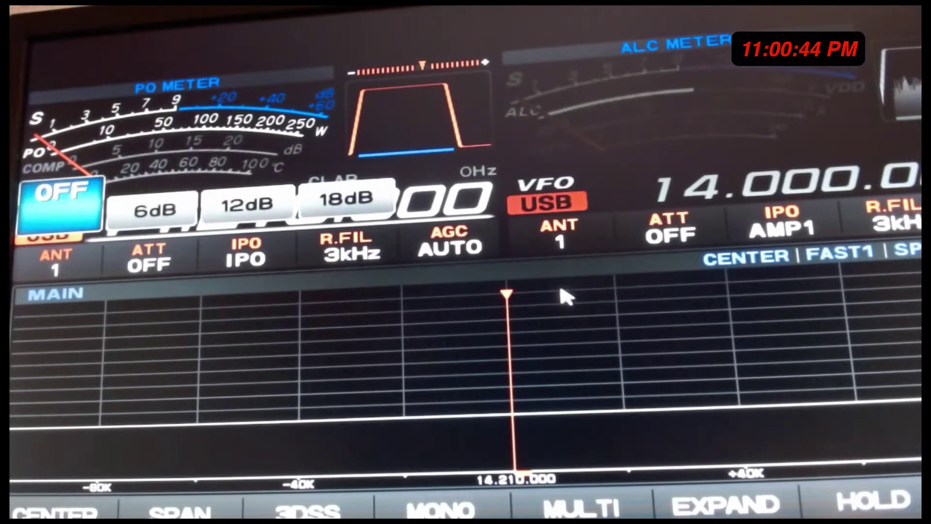